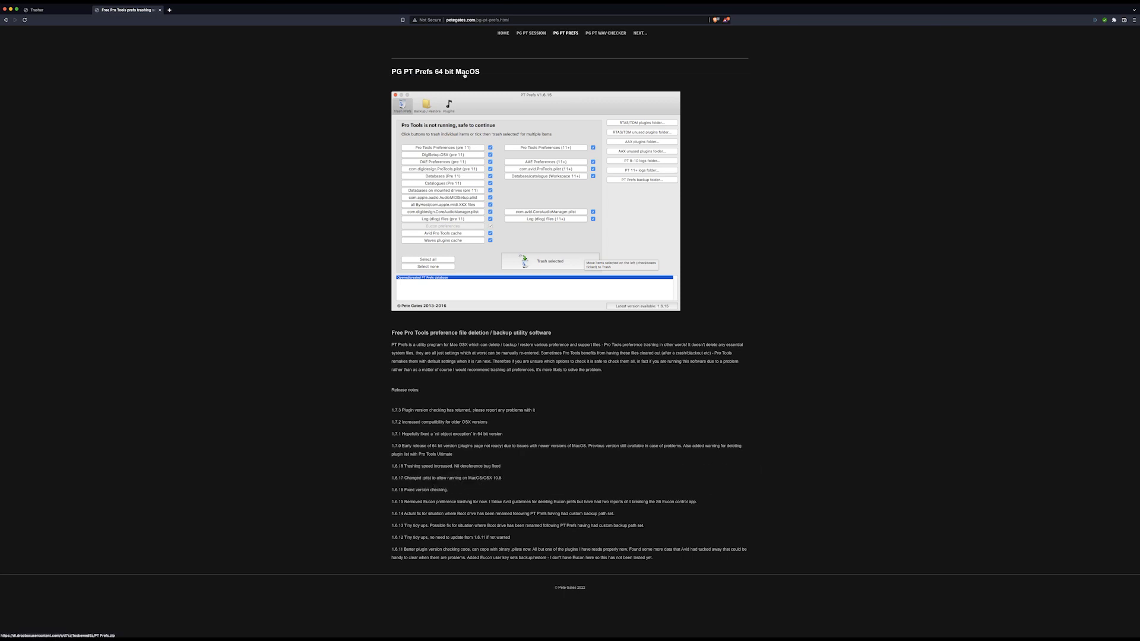
{"action": "mouse_move", "coordinate": [468, 81]}
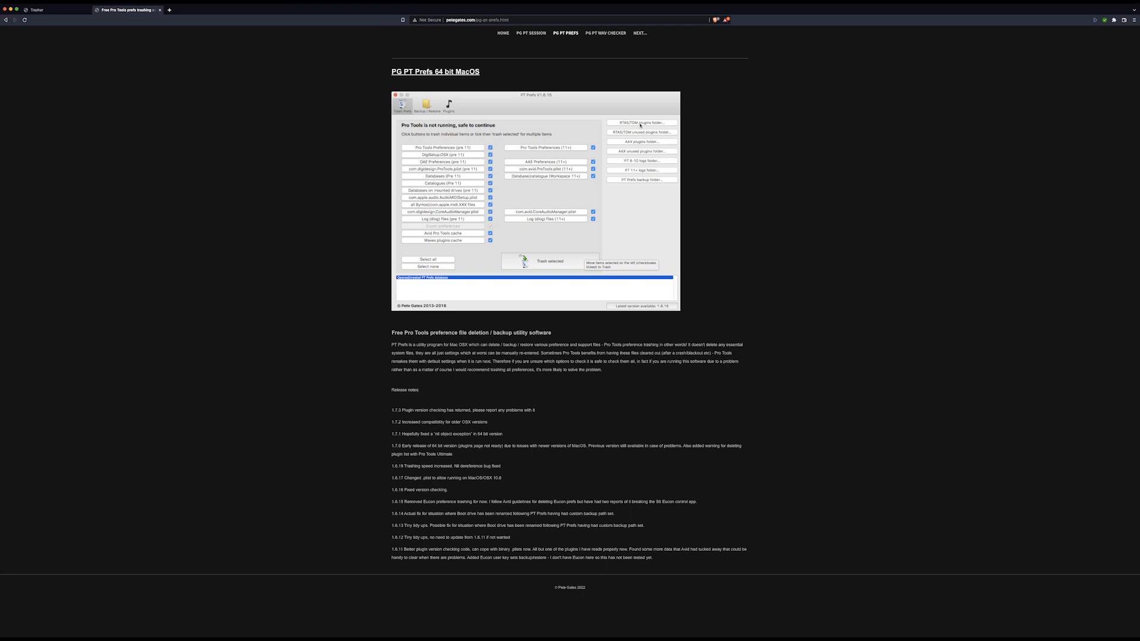
{"action": "mouse_move", "coordinate": [641, 182]}
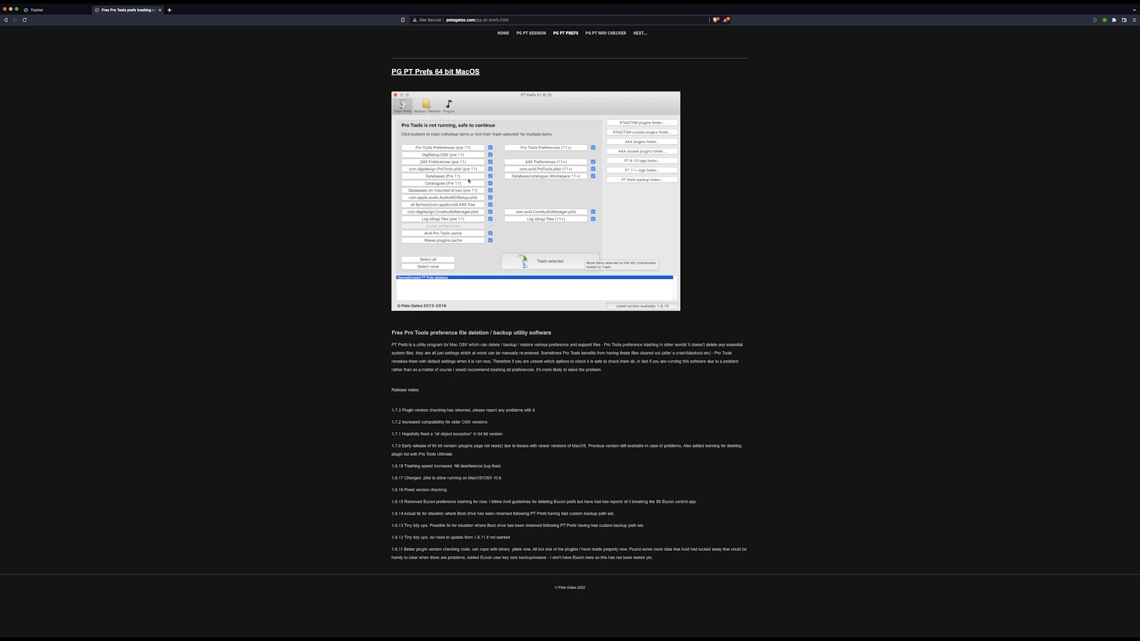
{"action": "mouse_move", "coordinate": [535, 177]}
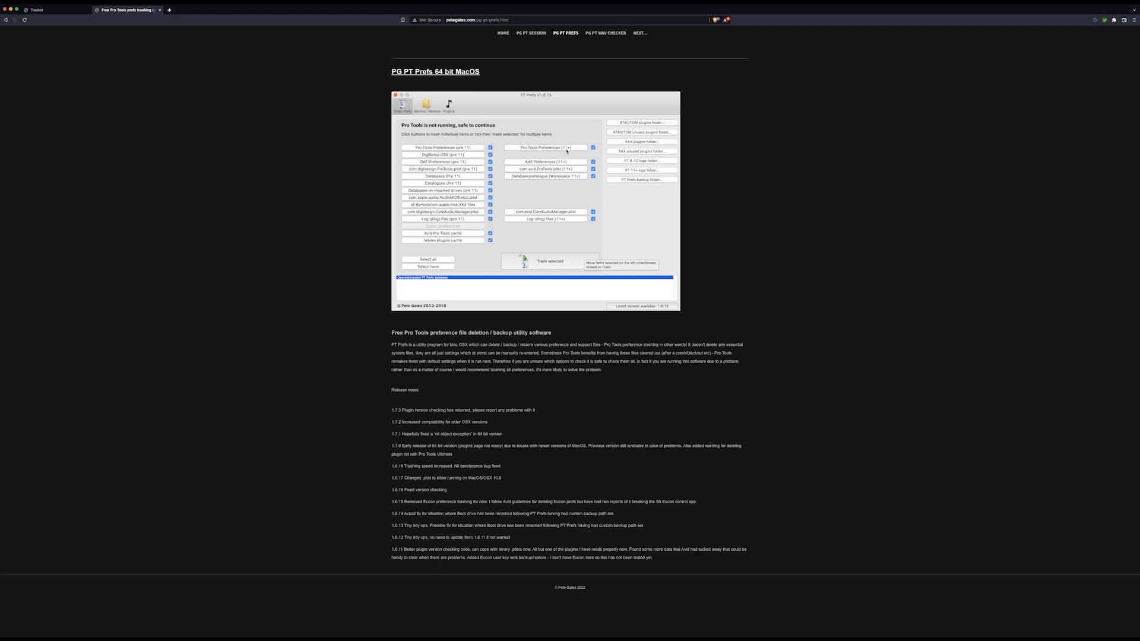
{"action": "mouse_move", "coordinate": [532, 162]}
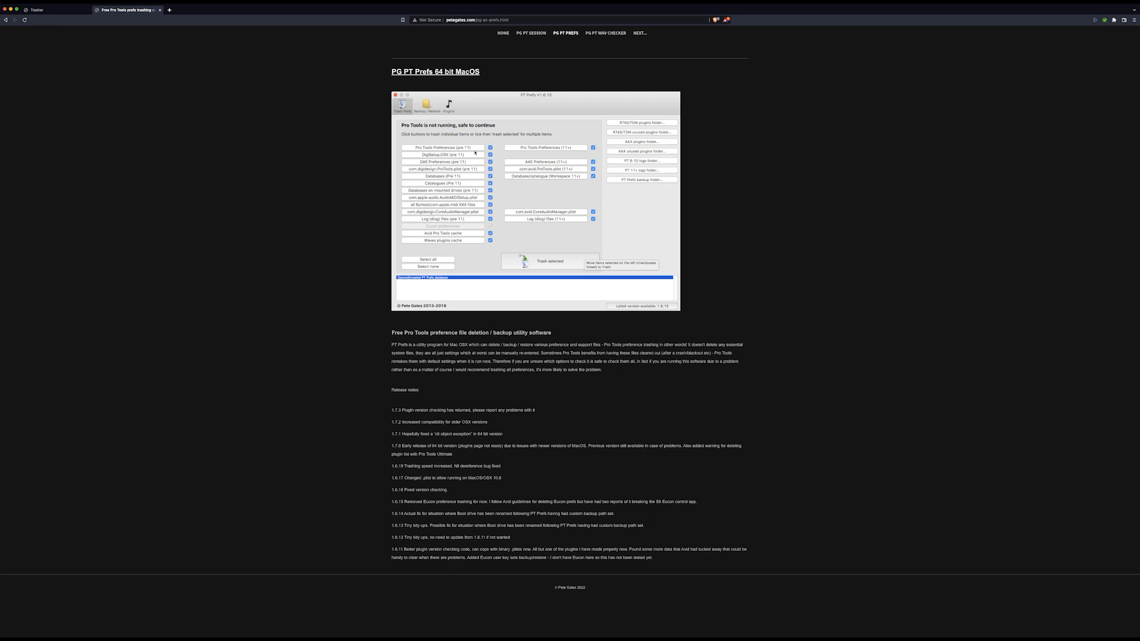
{"action": "mouse_move", "coordinate": [531, 225]}
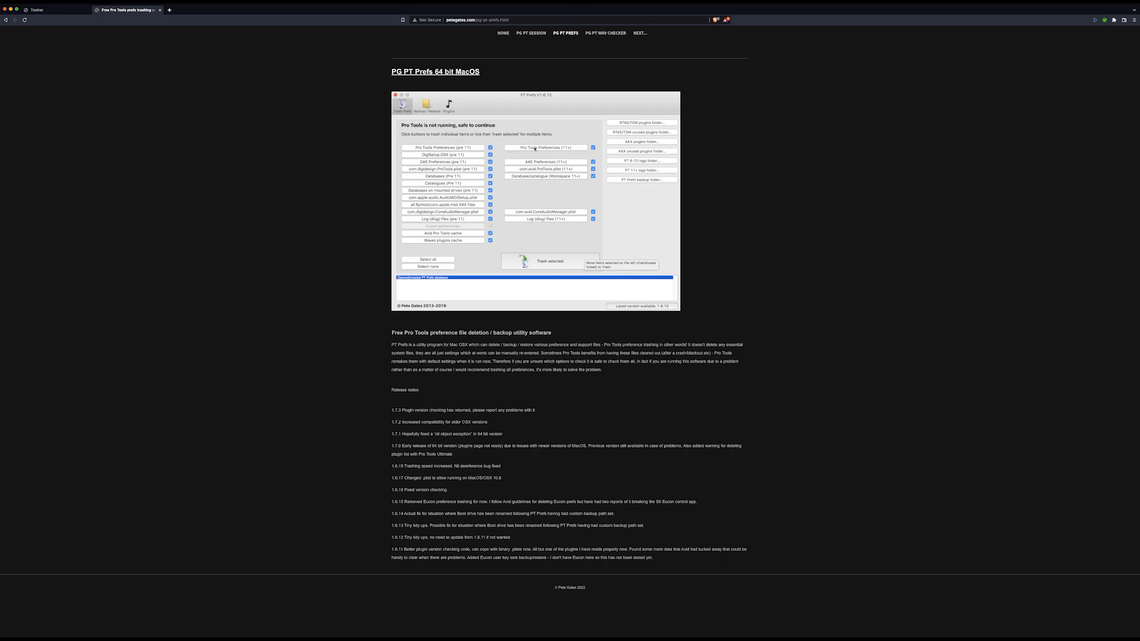
Switch to the Trasher tab and scroll through its Windows and Mac install instructions and screenshots
{"action": "left_click", "coordinate": [45, 10]}
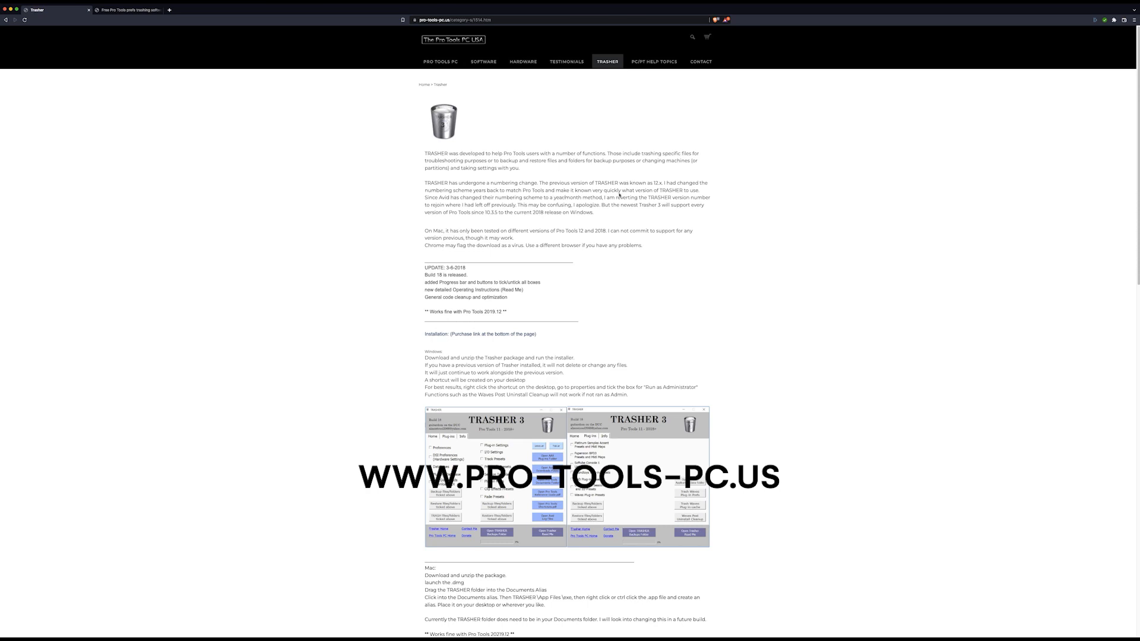
{"action": "scroll", "scroll_direction": "down", "scroll_amount": 3}
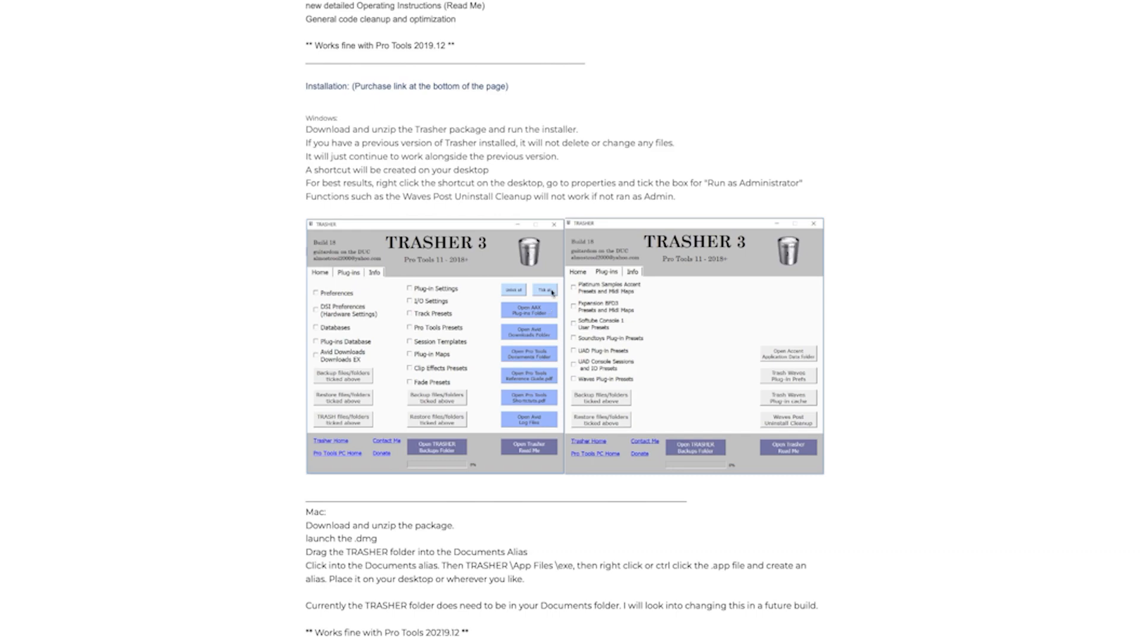
{"action": "scroll", "scroll_direction": "down", "scroll_amount": 3}
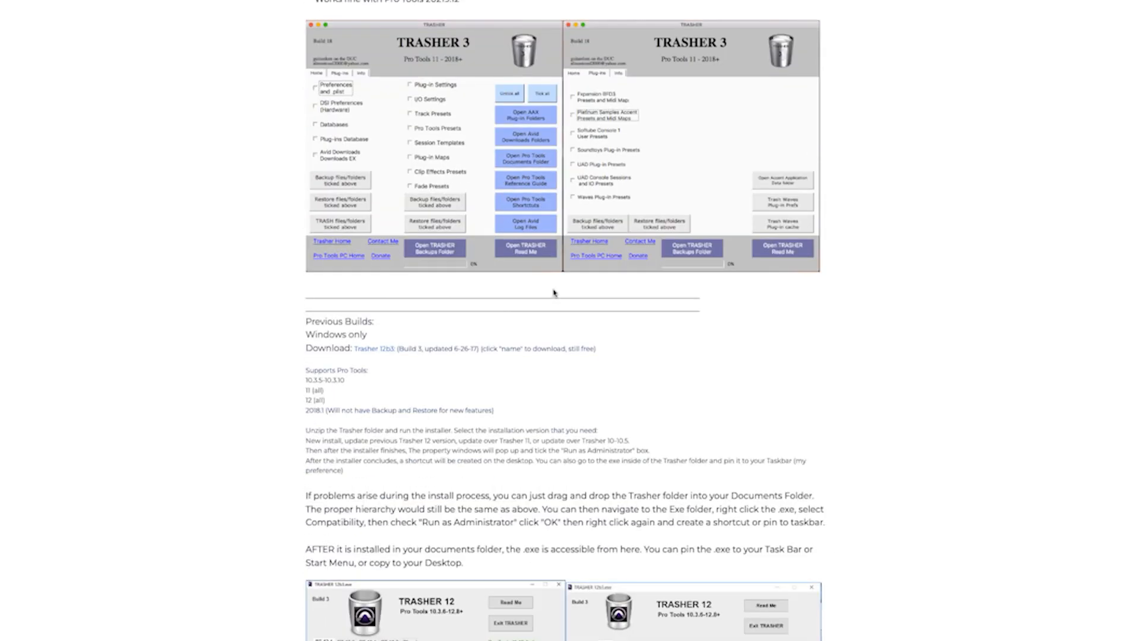
{"action": "scroll", "scroll_direction": "down", "scroll_amount": 3}
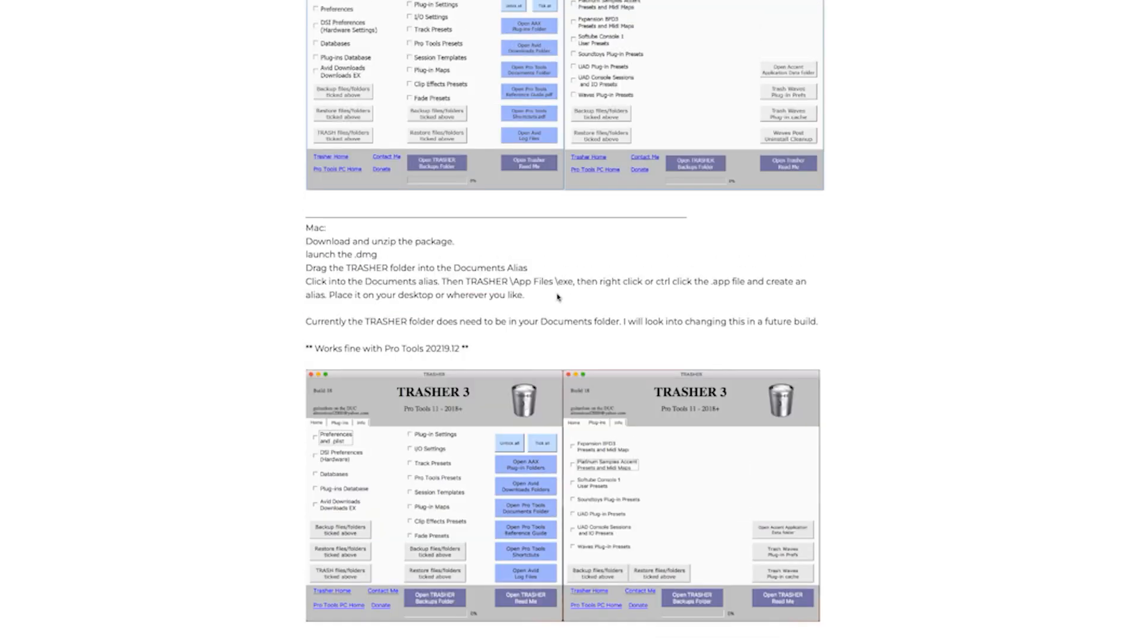